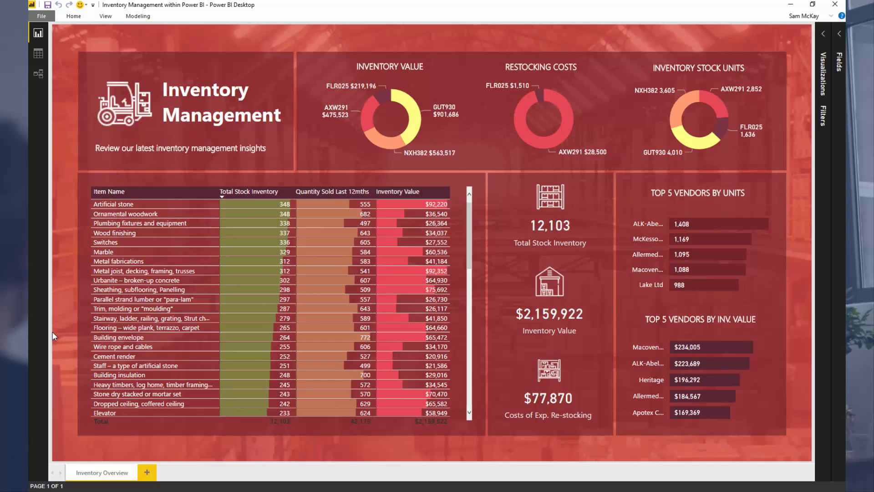
mouse_move(65, 334)
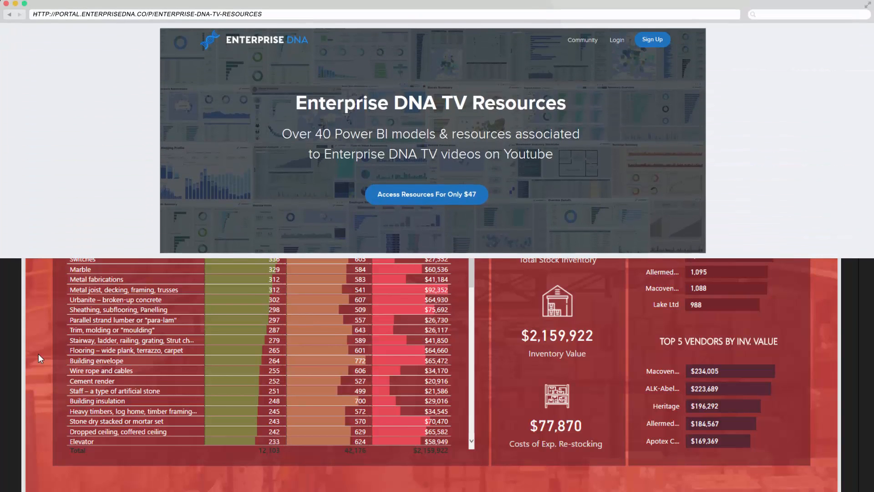
Scroll the item table down to its lowest-stock entries, ending with Cinder block or concrete block at 17.
click(426, 194)
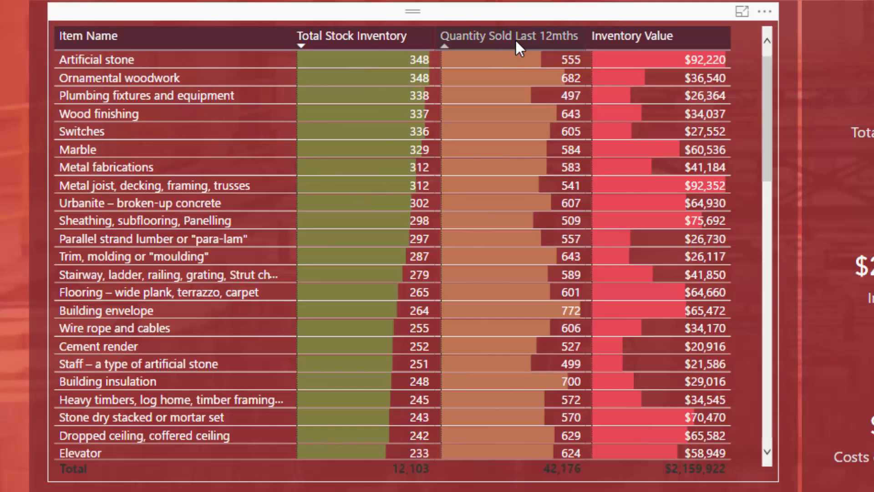
mouse_move(518, 60)
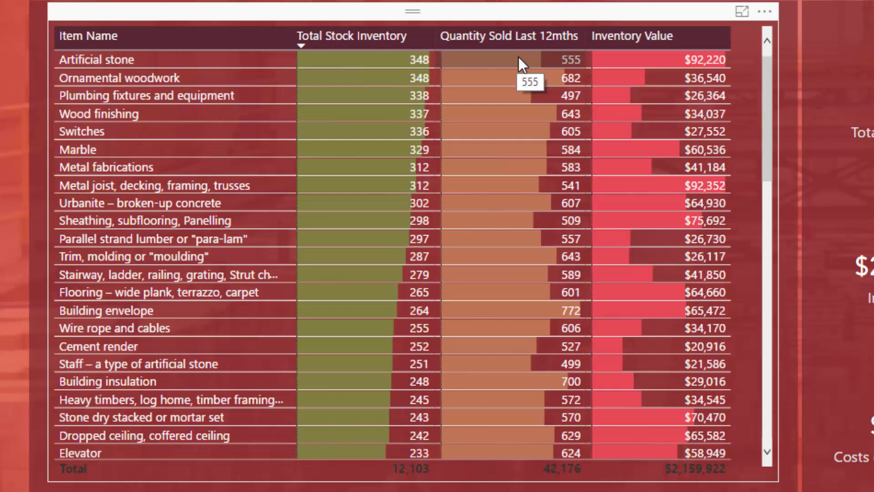
mouse_move(520, 75)
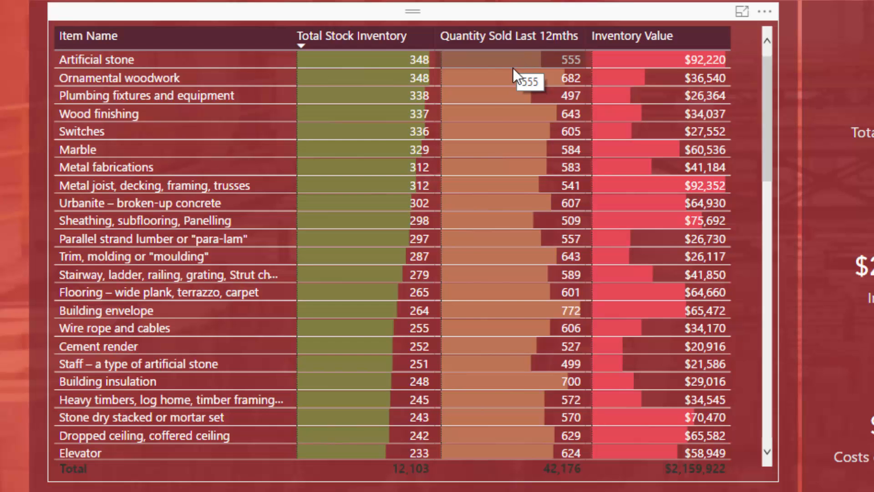
mouse_move(262, 133)
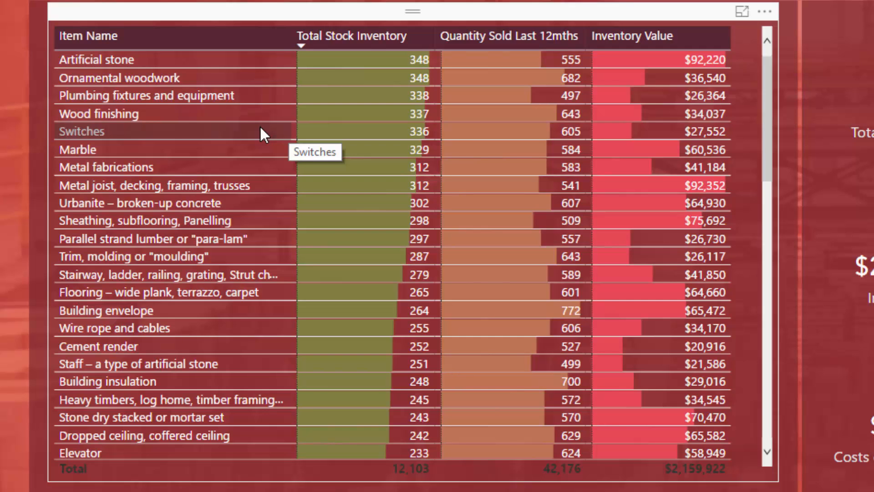
mouse_move(482, 47)
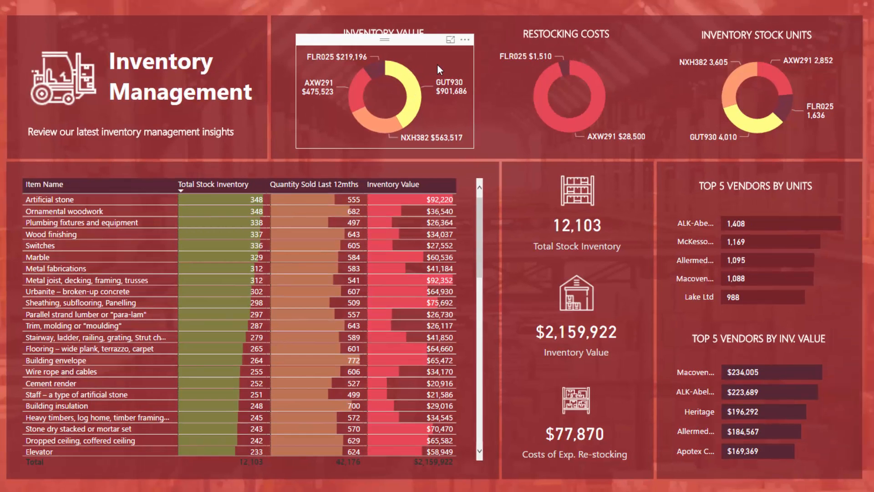
mouse_move(416, 92)
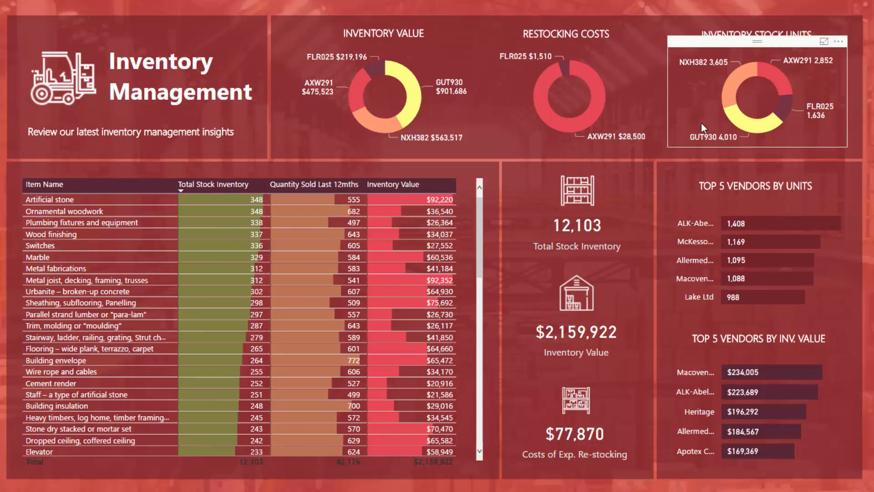
mouse_move(629, 144)
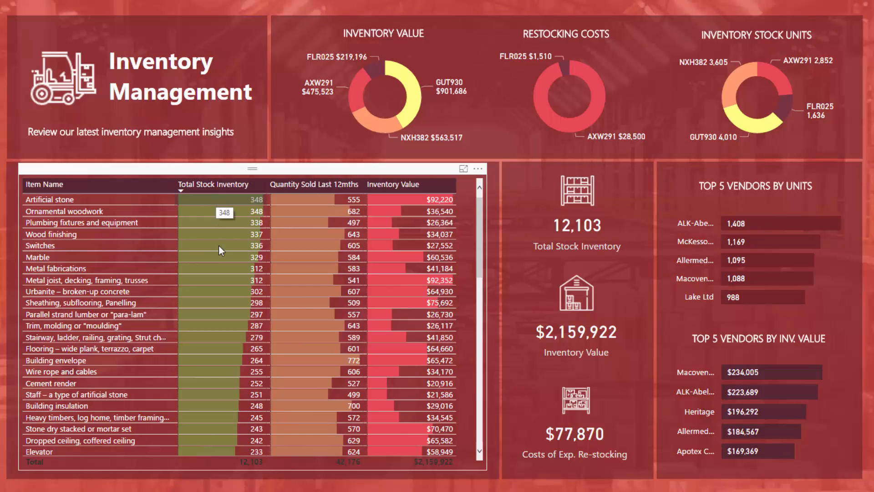
mouse_move(319, 201)
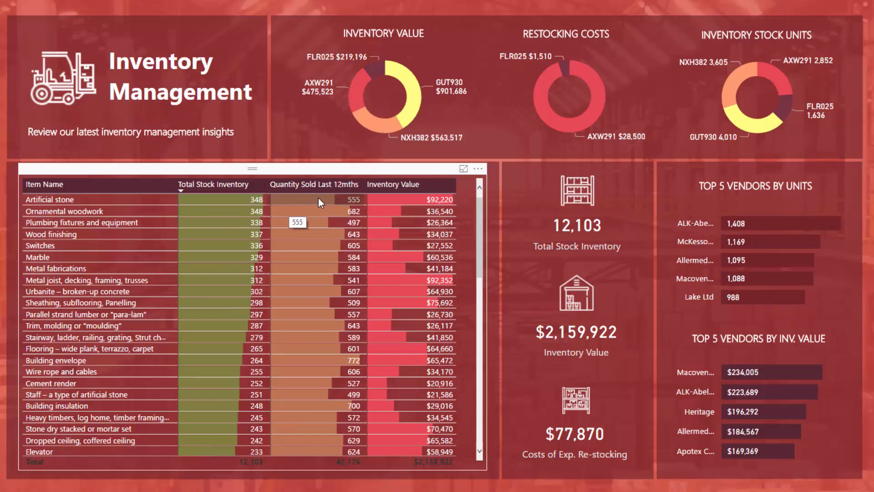
mouse_move(324, 213)
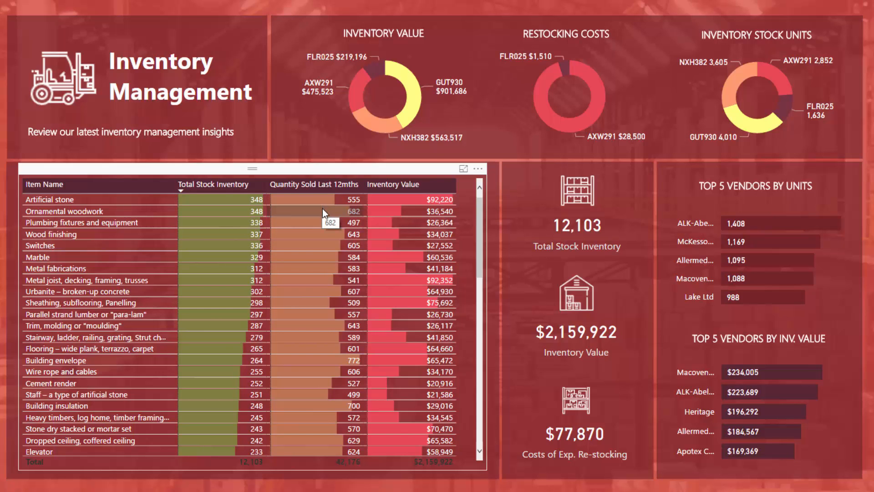
mouse_move(312, 354)
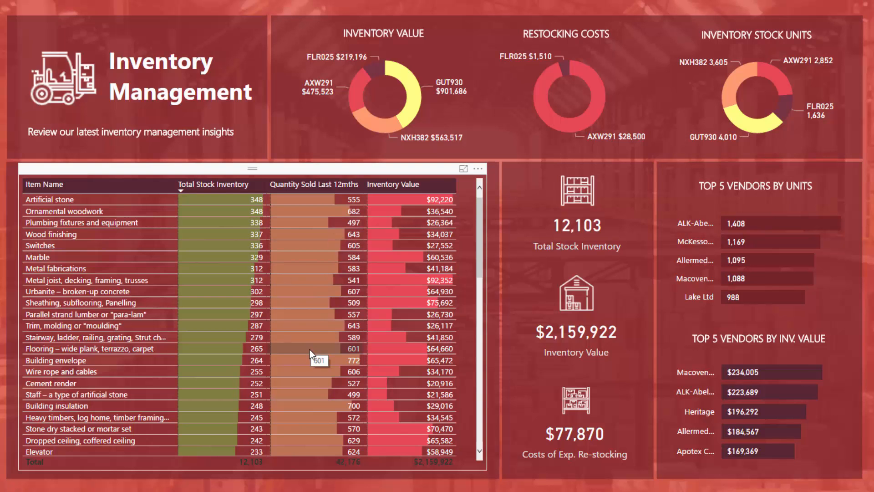
scroll(down, 3)
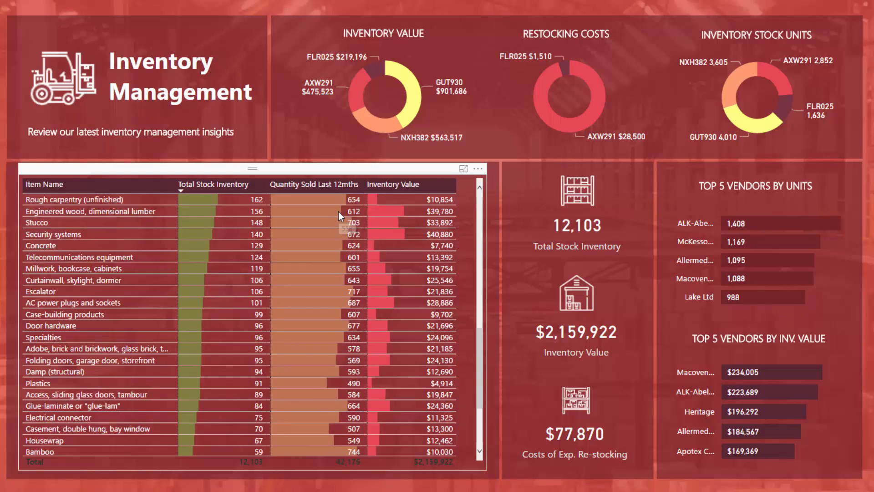
scroll(down, 3)
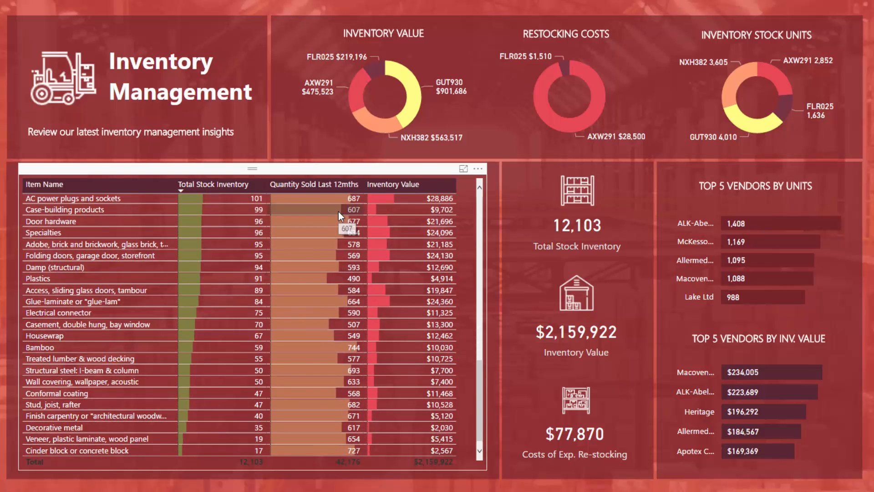
mouse_move(315, 257)
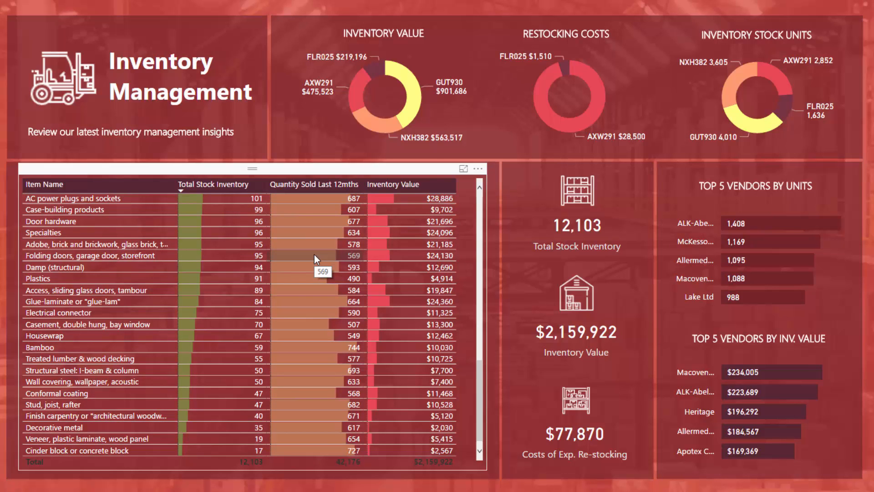
mouse_move(326, 268)
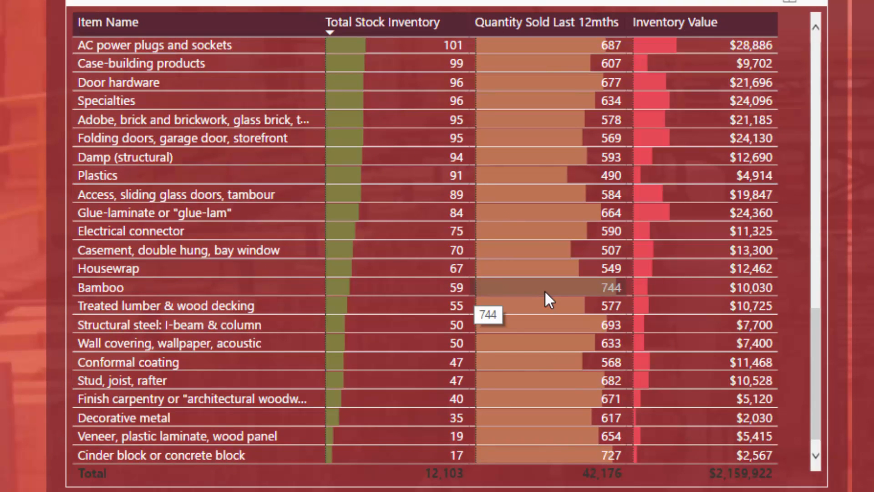
mouse_move(432, 295)
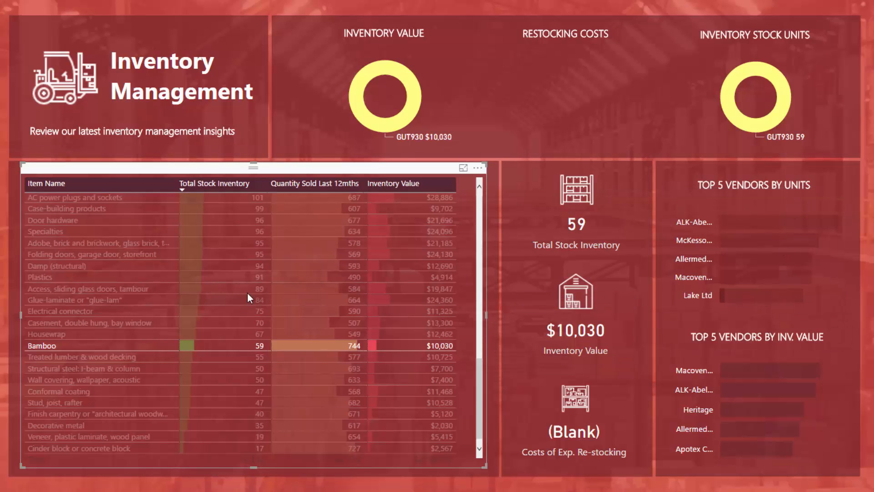
mouse_move(242, 250)
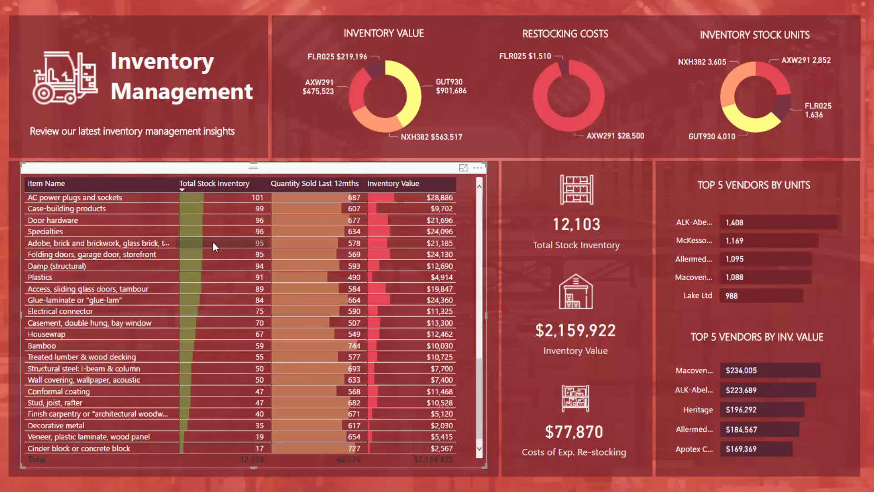
mouse_move(215, 244)
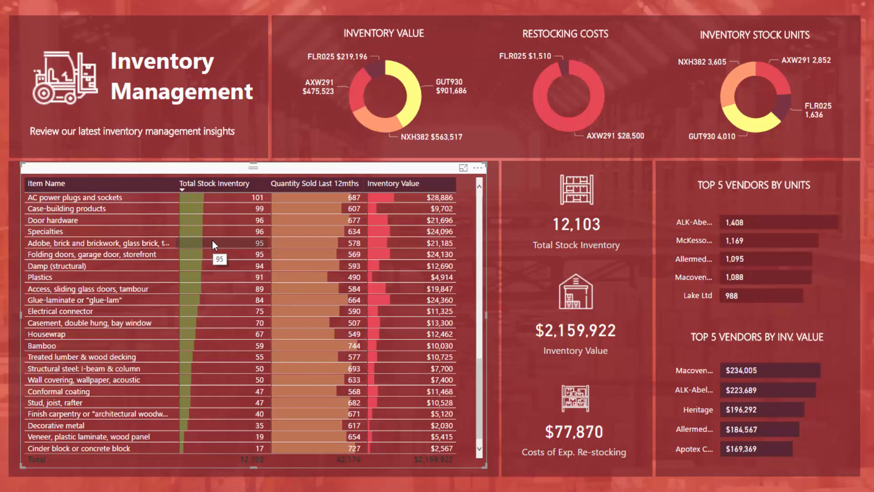
mouse_move(332, 184)
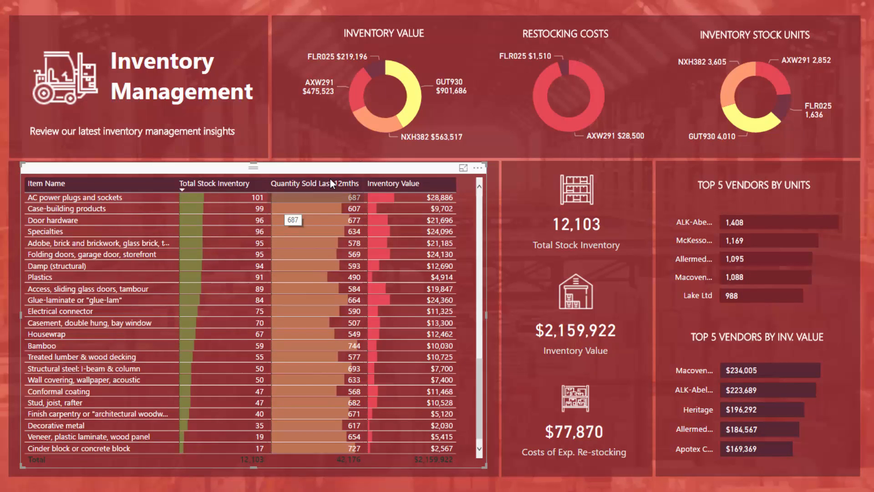
mouse_move(382, 76)
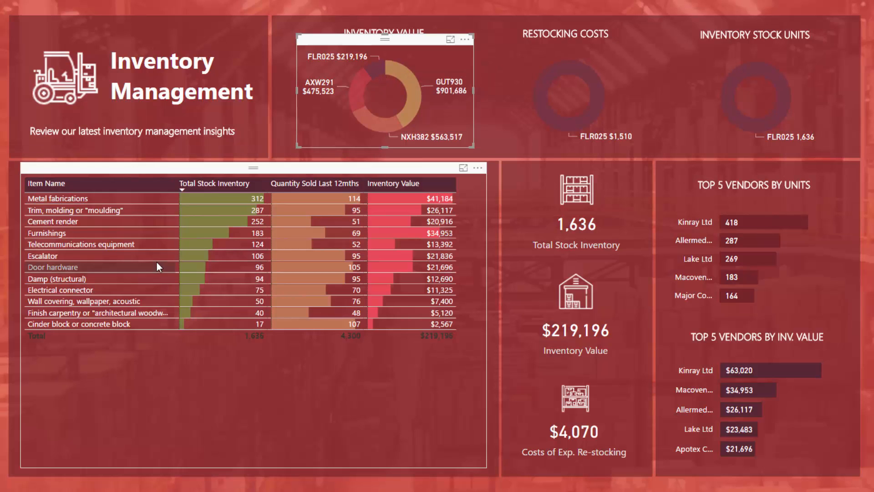
mouse_move(107, 214)
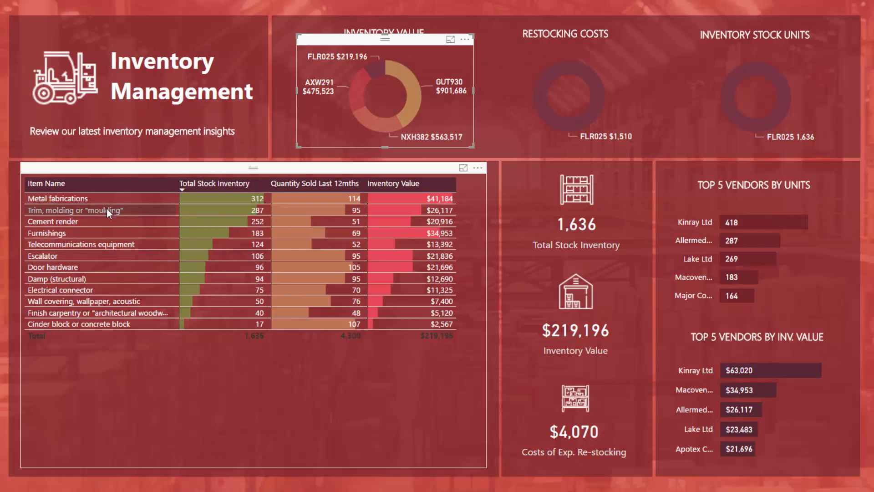
mouse_move(116, 200)
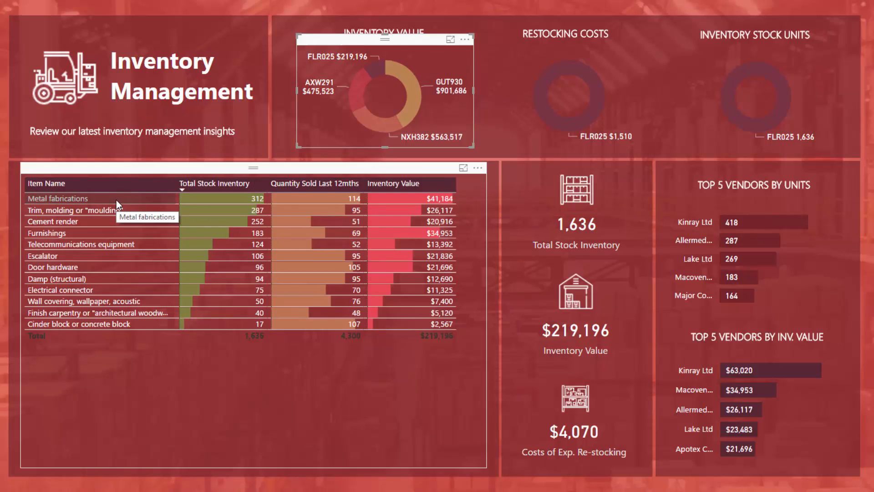
mouse_move(439, 195)
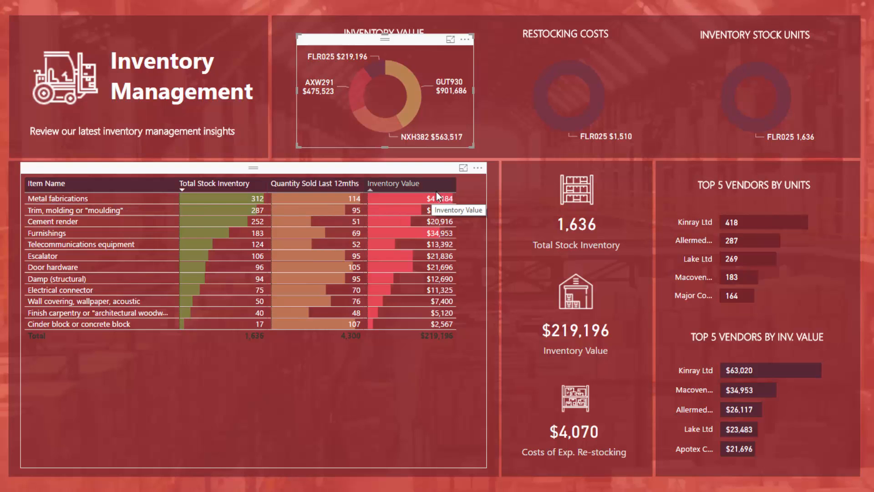
mouse_move(393, 346)
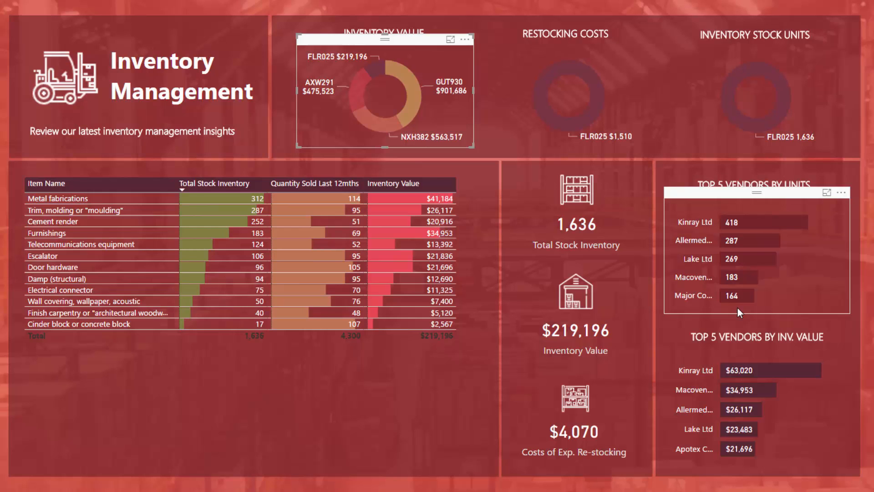
mouse_move(654, 278)
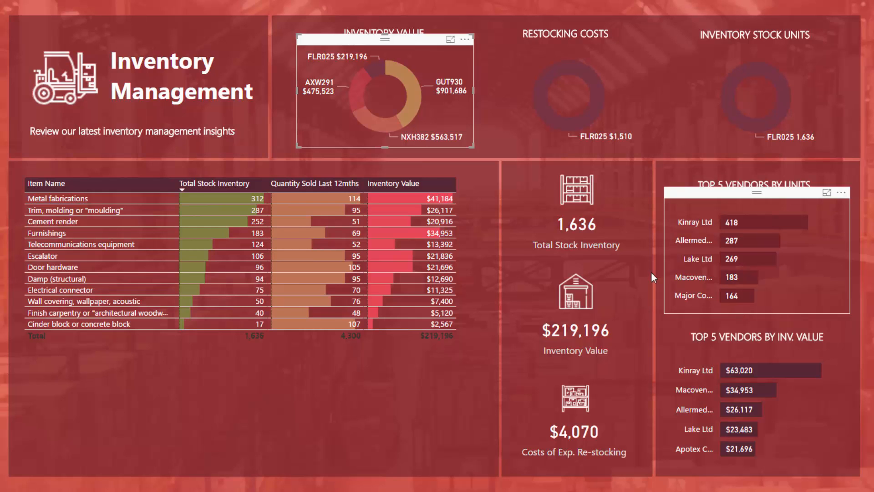
mouse_move(424, 89)
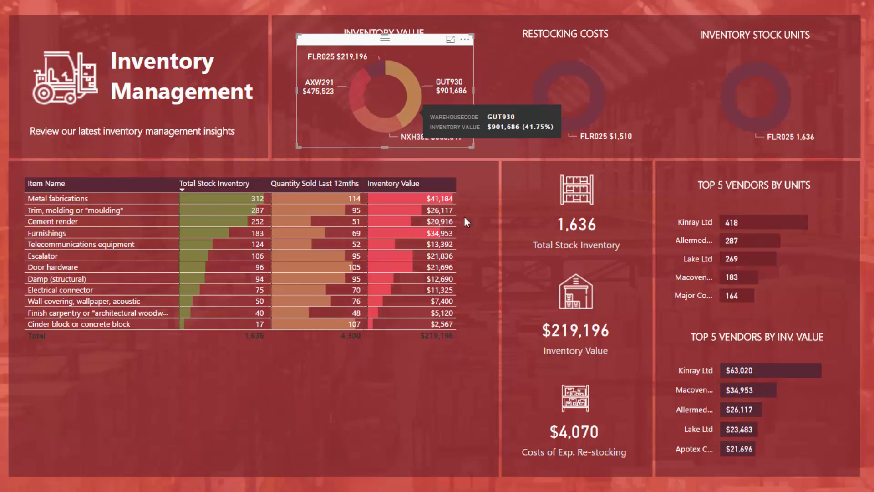
mouse_move(539, 398)
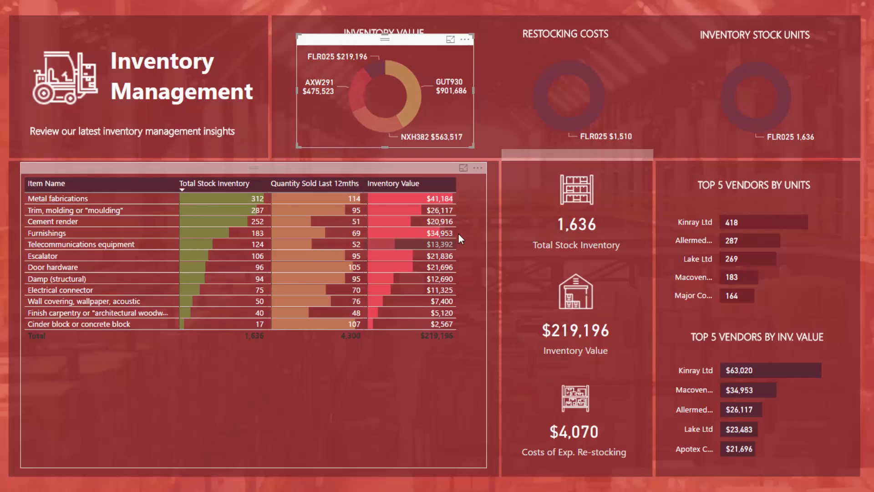
mouse_move(415, 95)
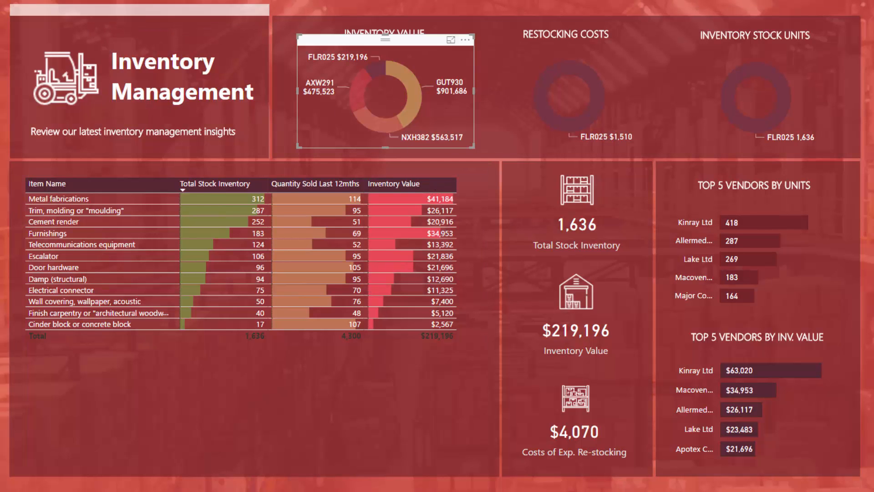
Switch from the FLR025-filtered report to the data model view.
click(10, 77)
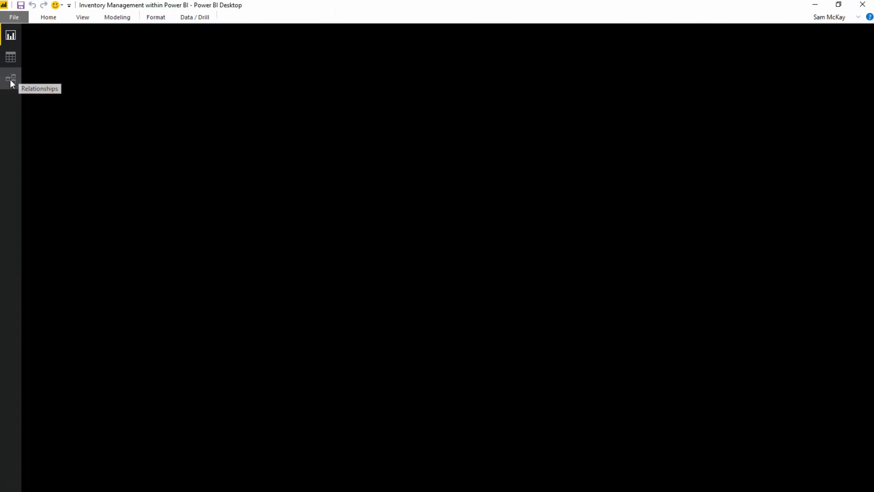
Show the Sales Data and Inventory Stock Control fact tables sharing Dates, Customers, Warehouse and Products lookups.
click(10, 78)
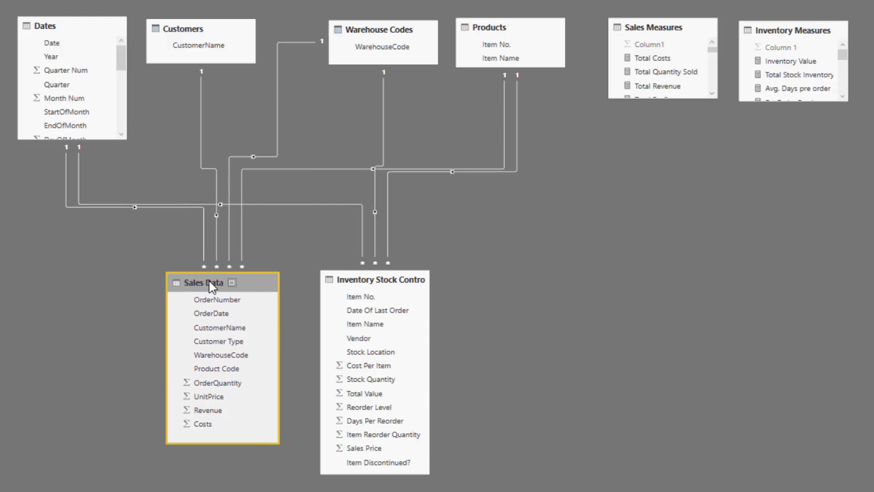
click(374, 278)
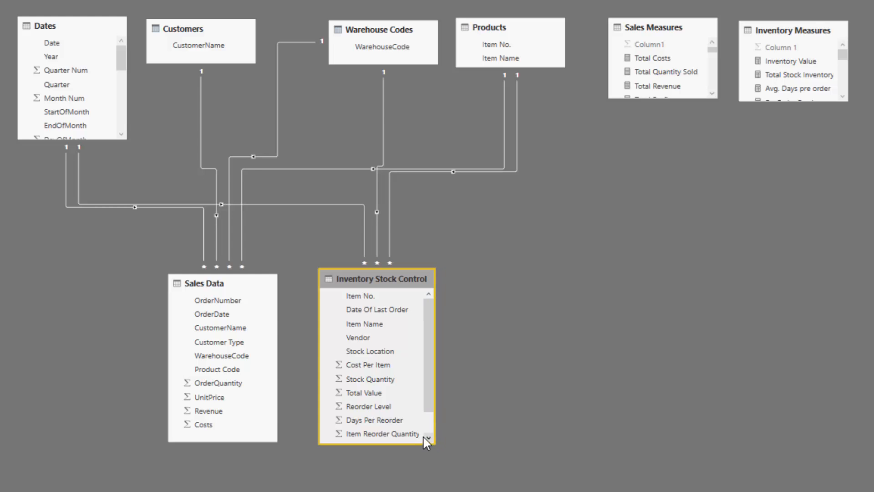
mouse_move(409, 408)
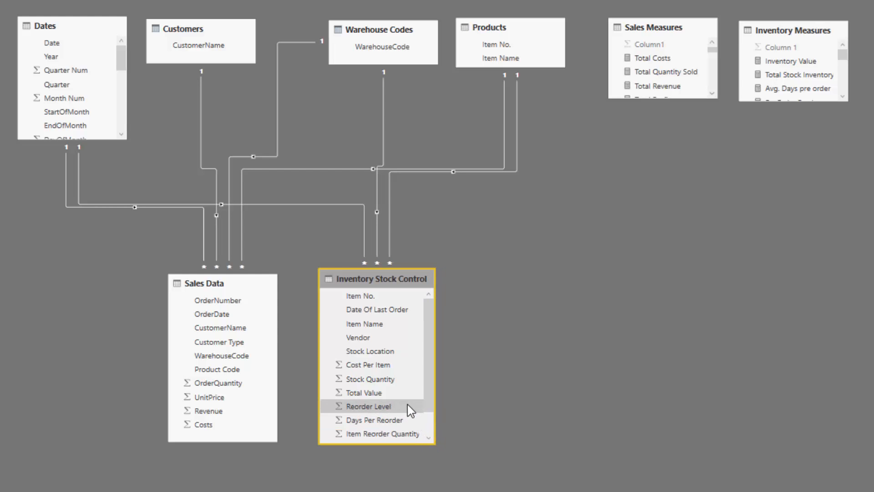
mouse_move(391, 289)
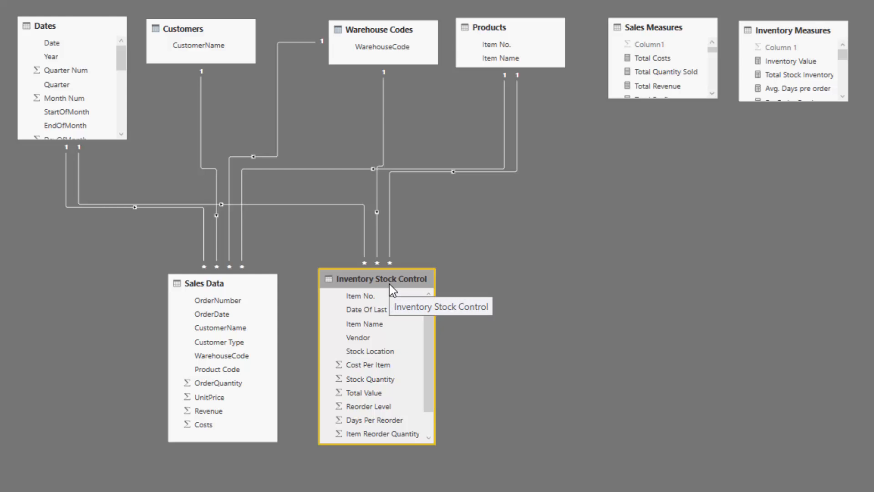
mouse_move(260, 109)
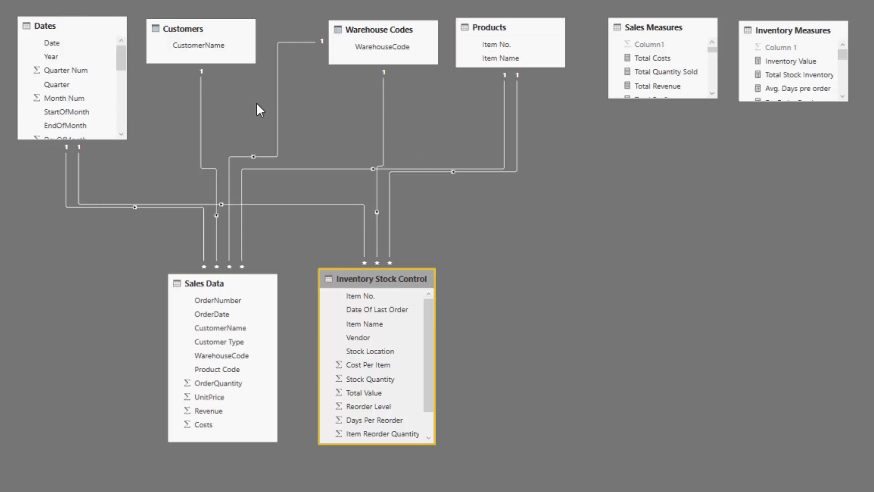
mouse_move(127, 139)
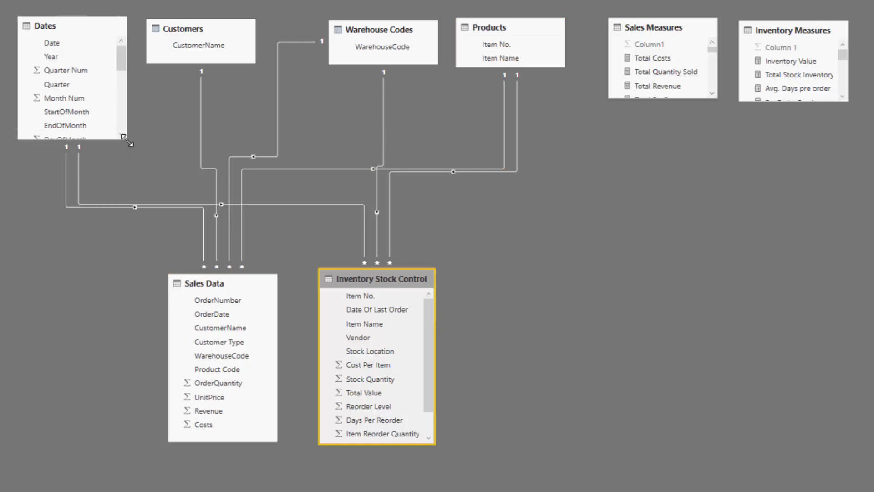
click(200, 28)
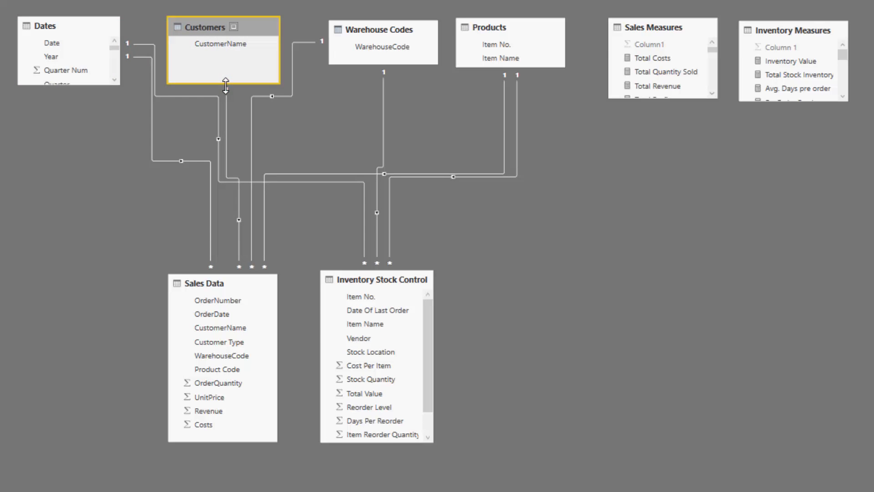
Resize the Dates table, return to the report and clear the warehouse filter to show 12,103 stock units.
click(220, 327)
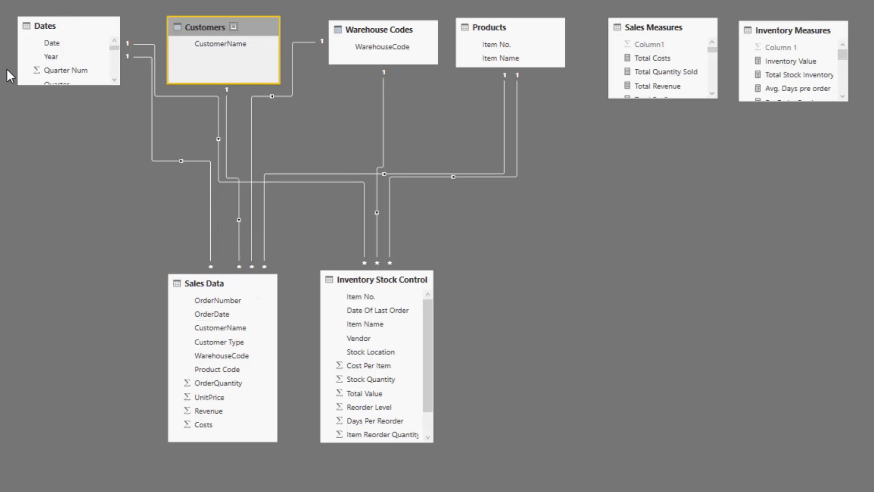
mouse_move(356, 132)
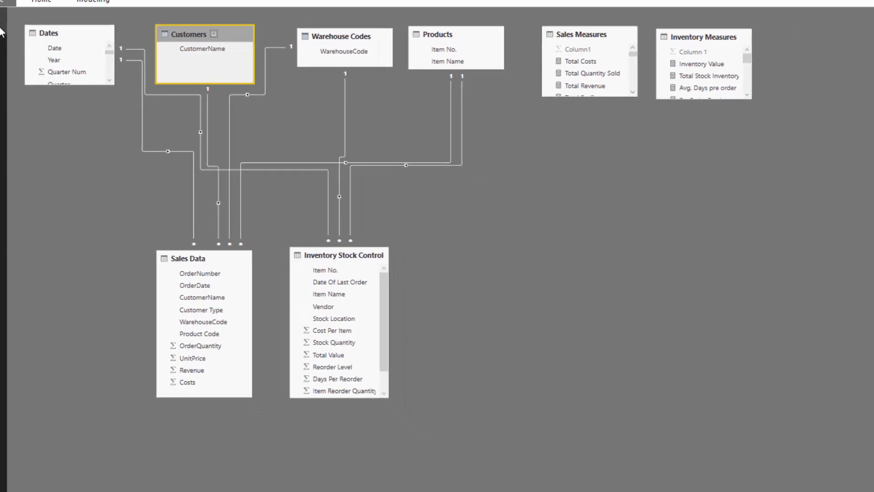
click(10, 34)
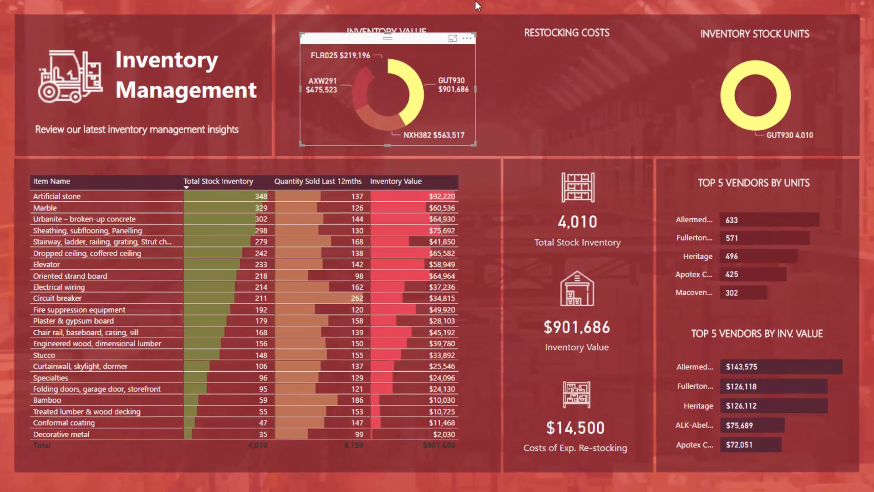
click(391, 120)
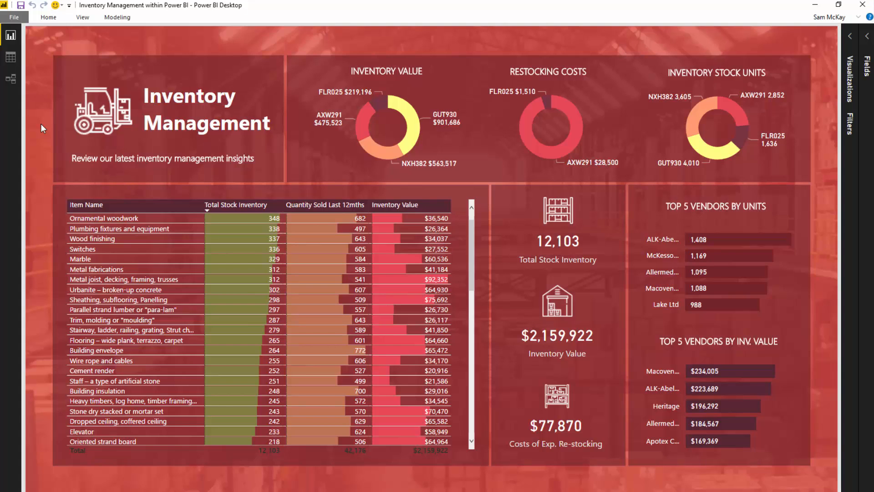
mouse_move(45, 137)
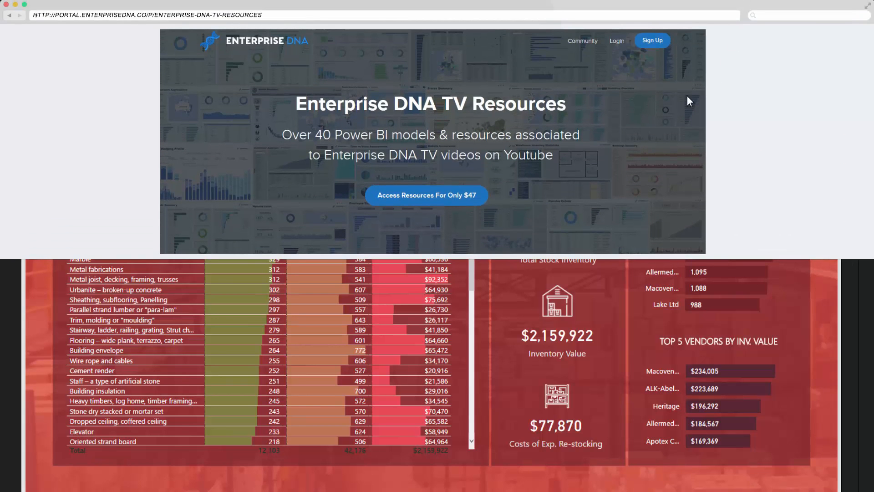
click(426, 195)
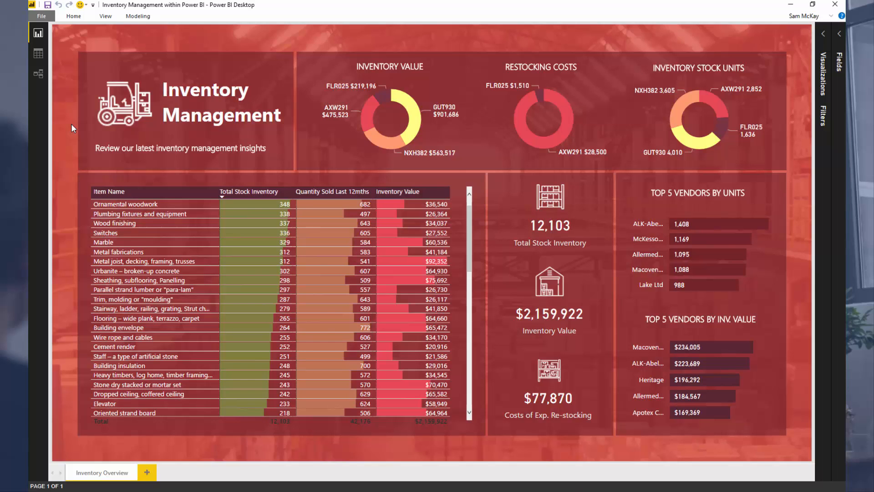
mouse_move(54, 158)
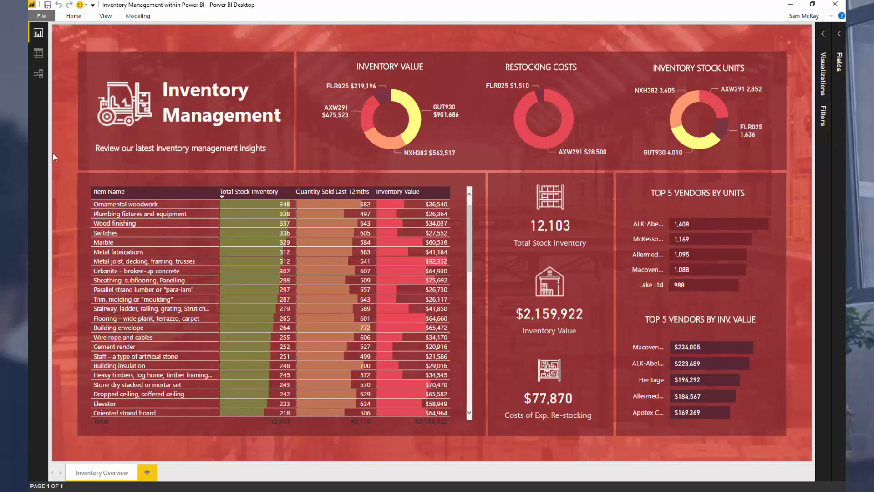